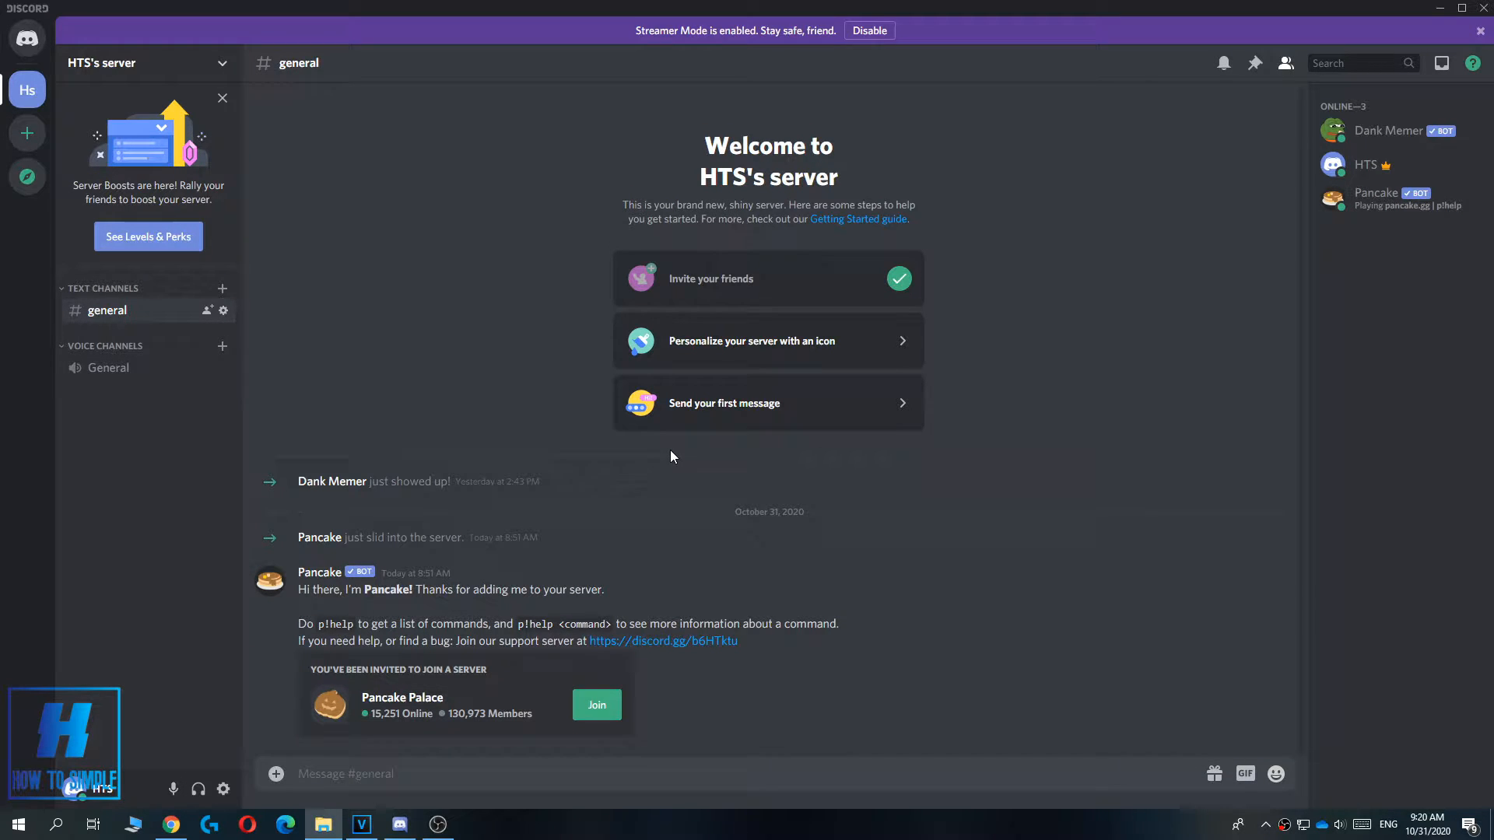
mouse_move(274, 588)
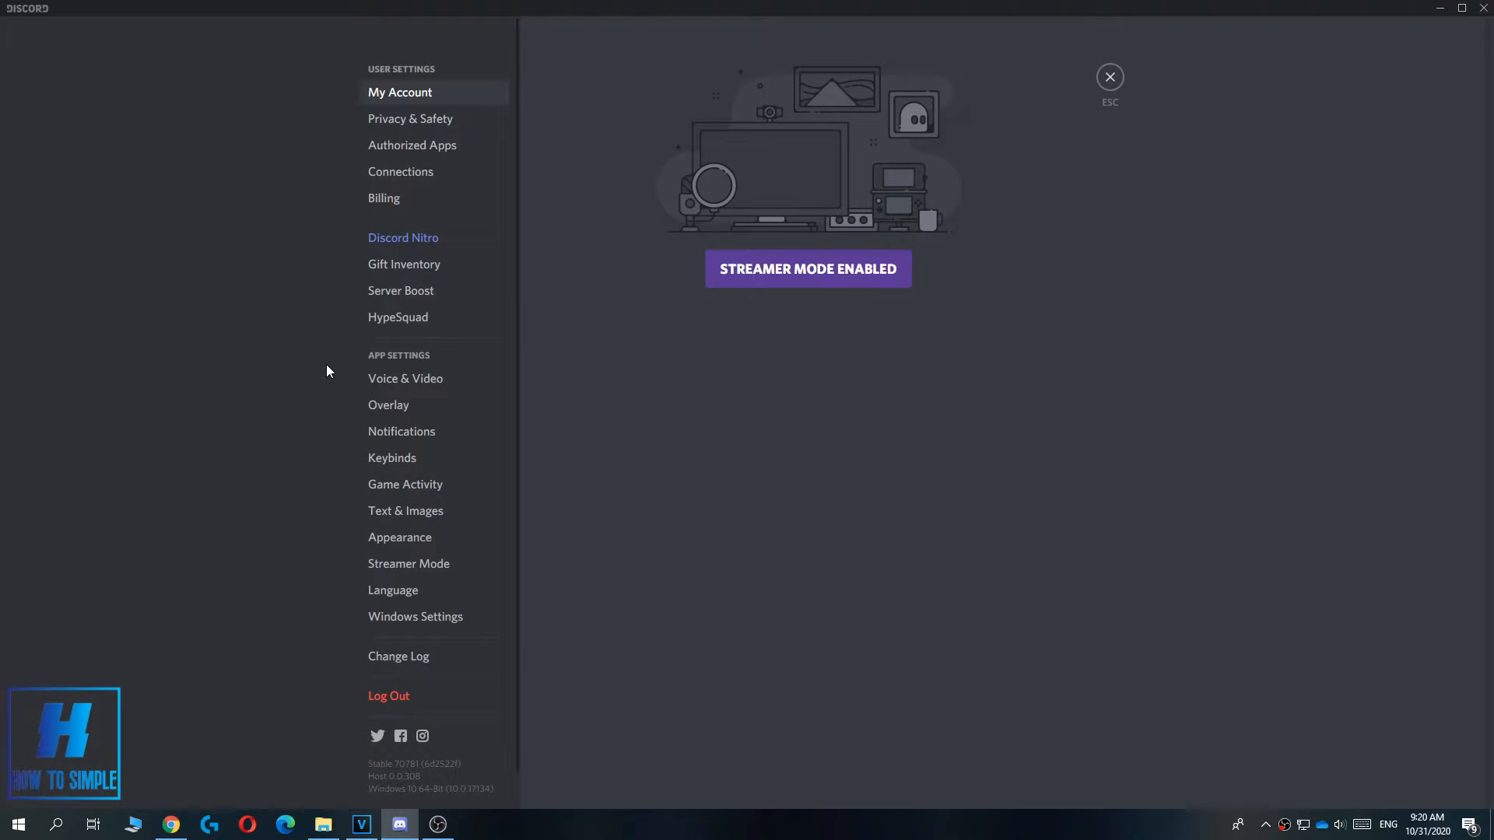
mouse_move(387, 405)
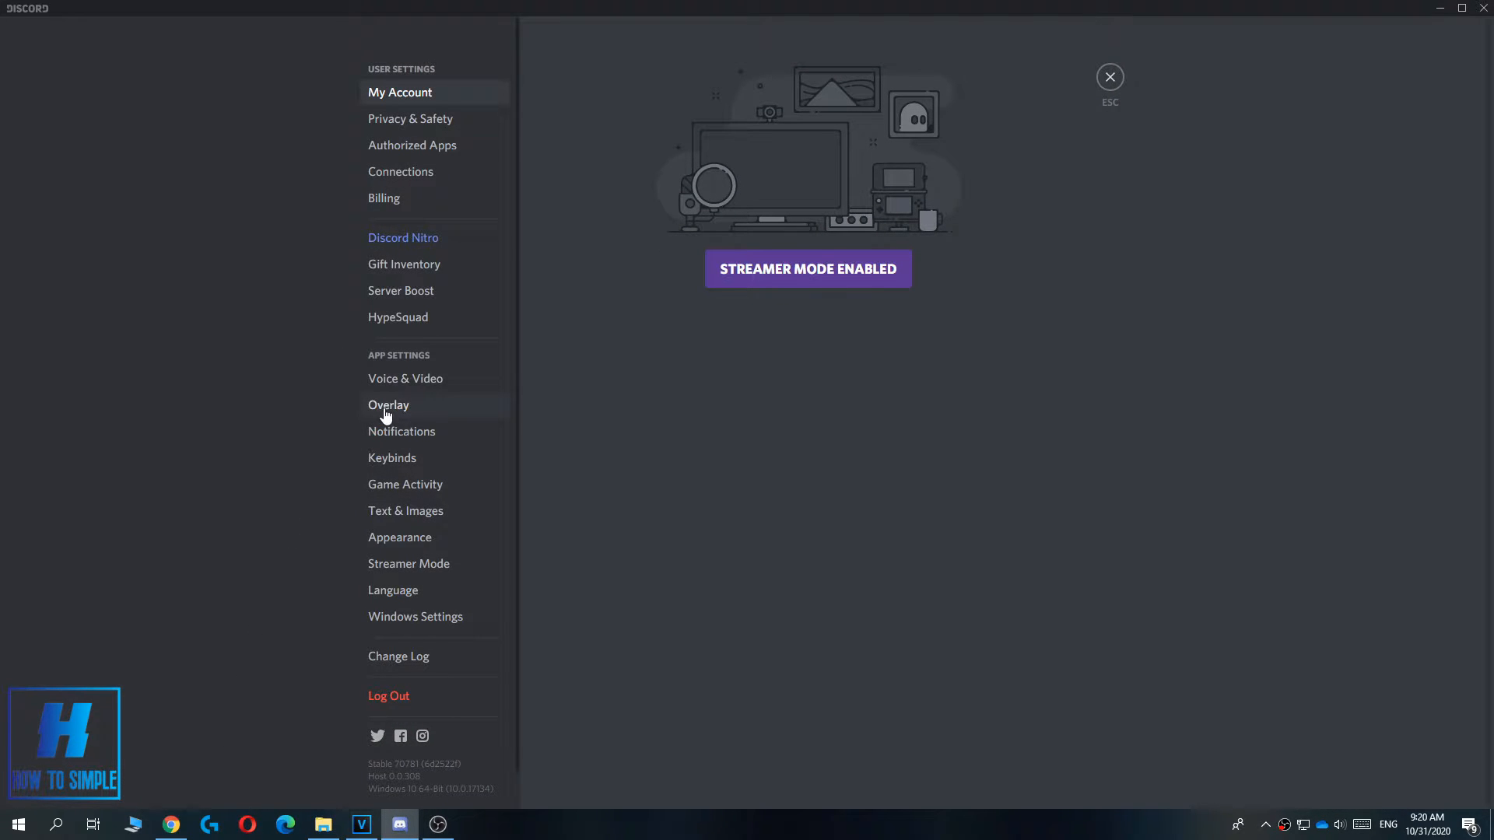
Switch on 'Enable in-game overlay' in the Overlay settings, keeping the Shift+1 lock shortcut
click(388, 404)
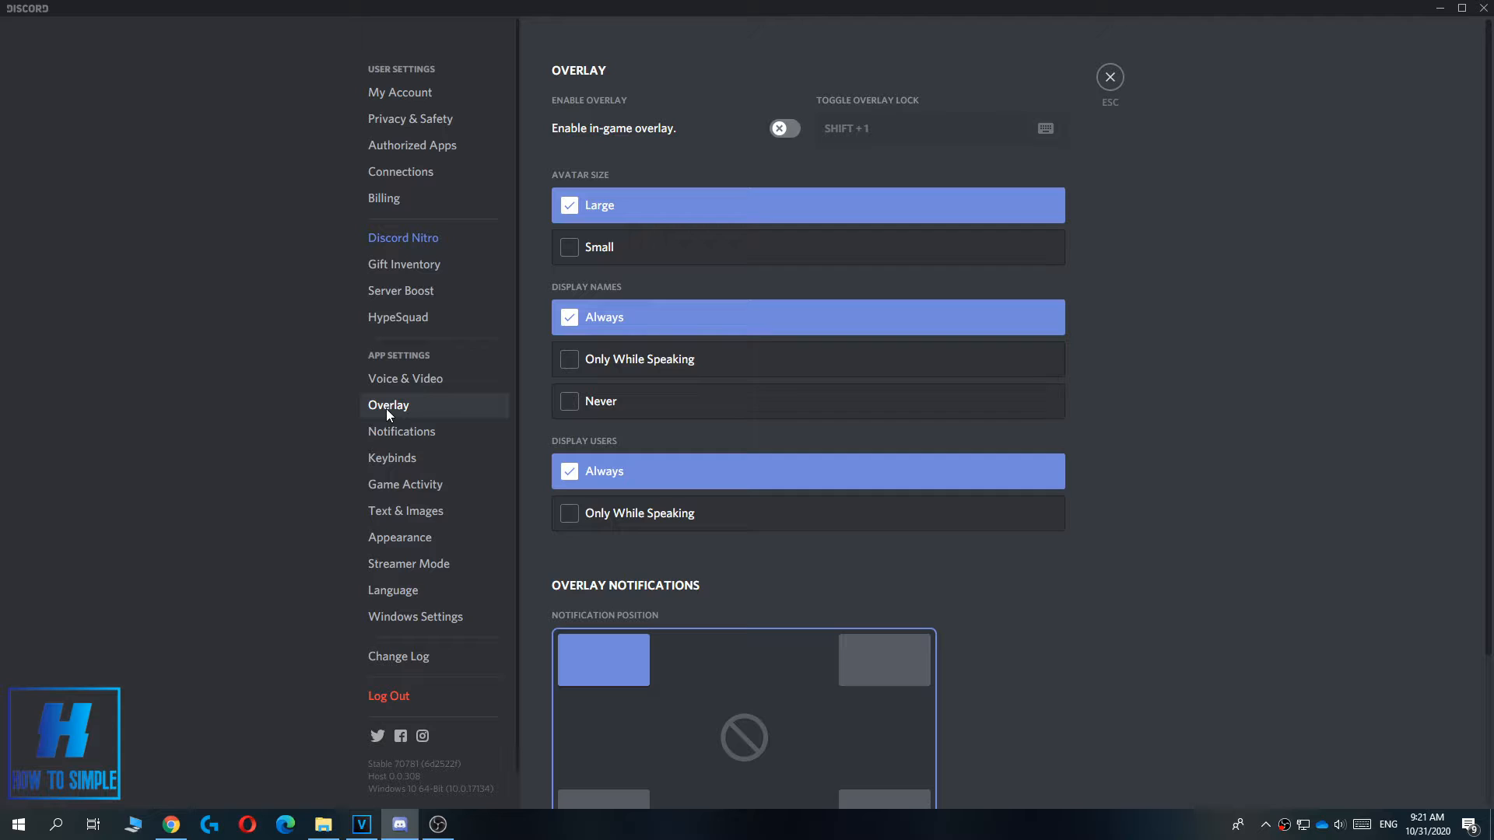
mouse_move(613, 86)
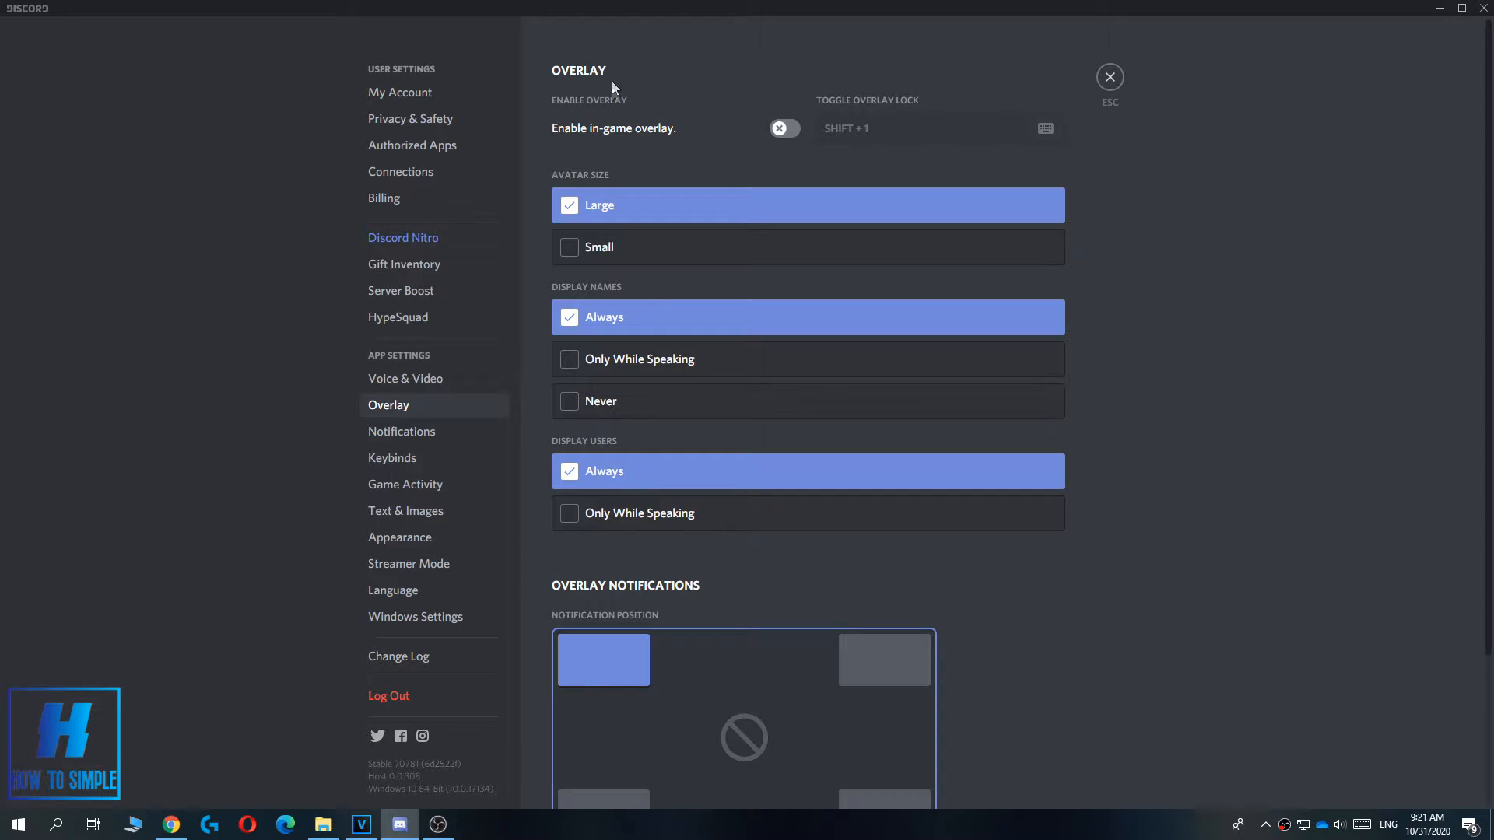
mouse_move(645, 137)
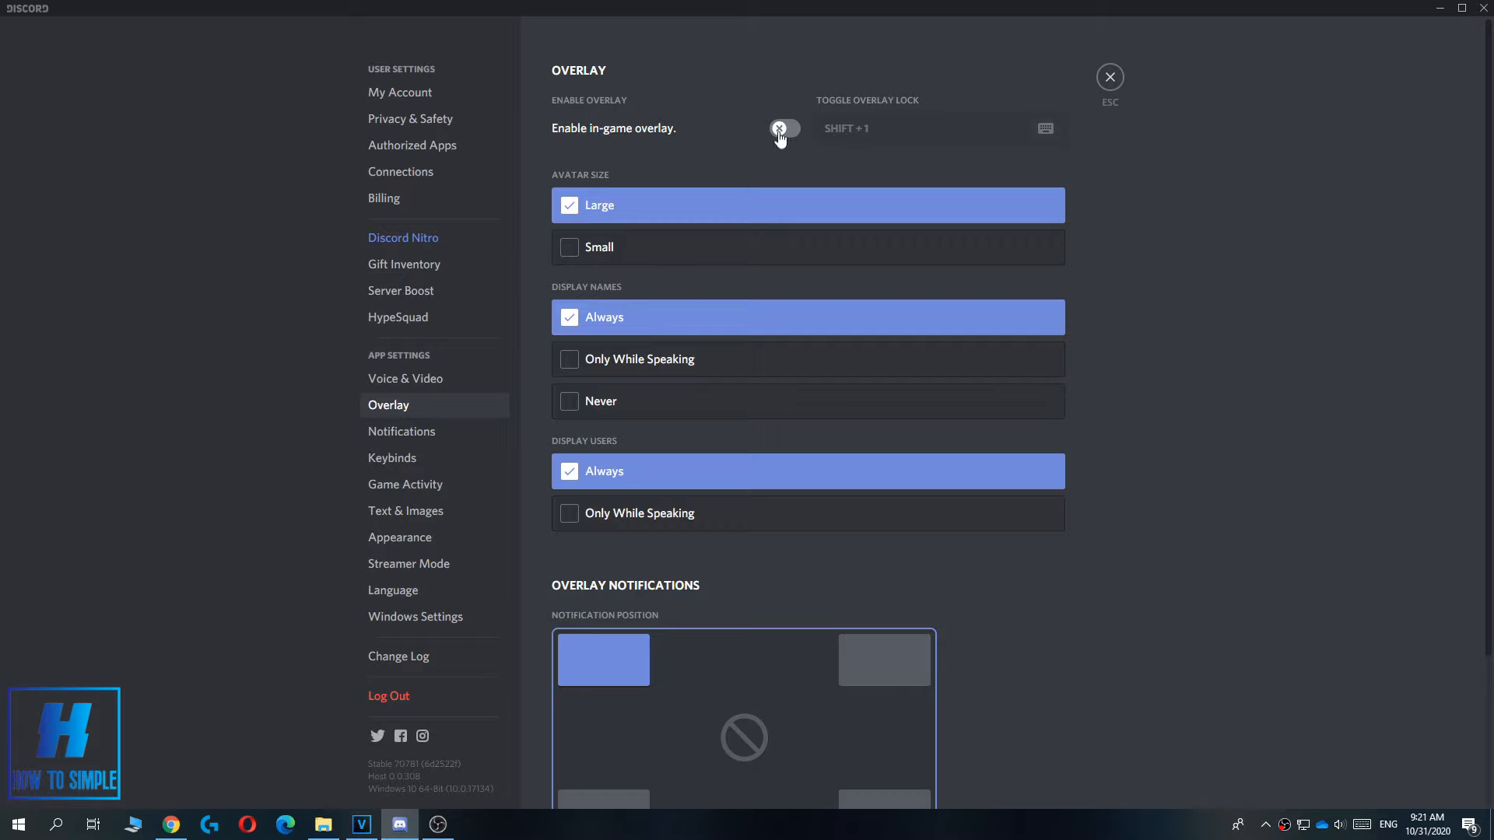
click(782, 128)
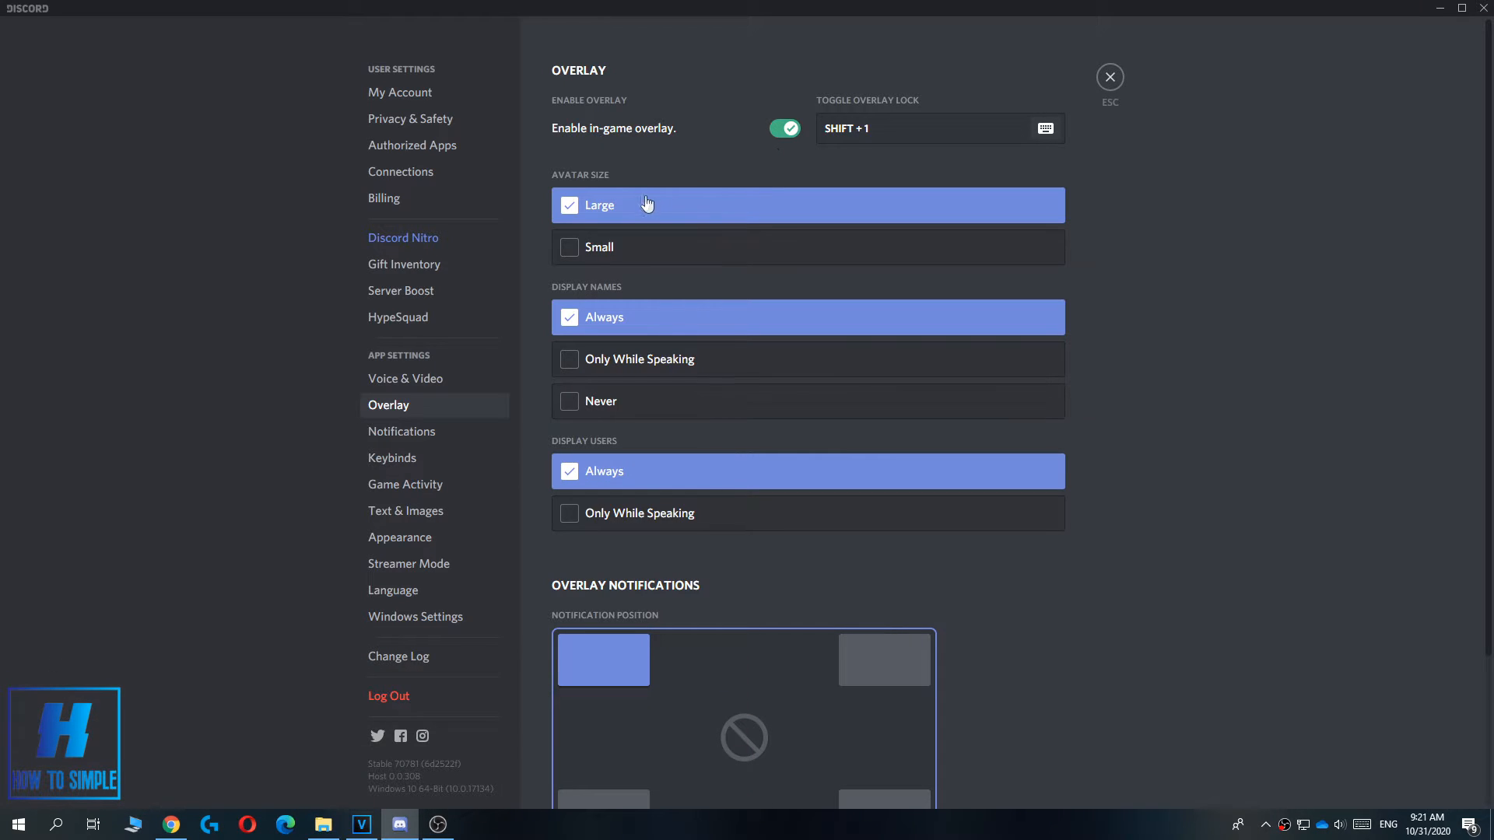
scroll(down, 3)
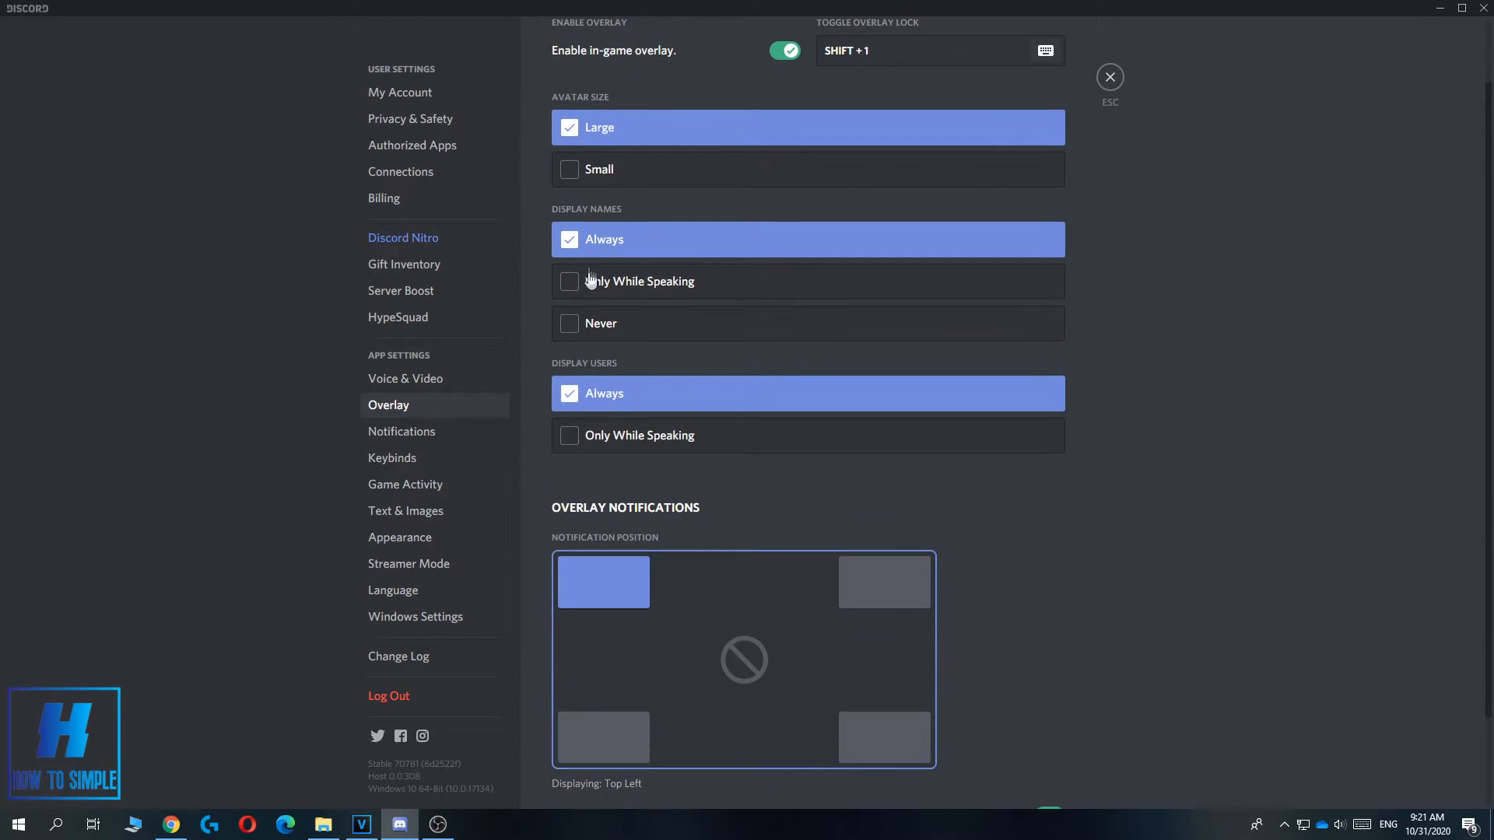
scroll(down, 3)
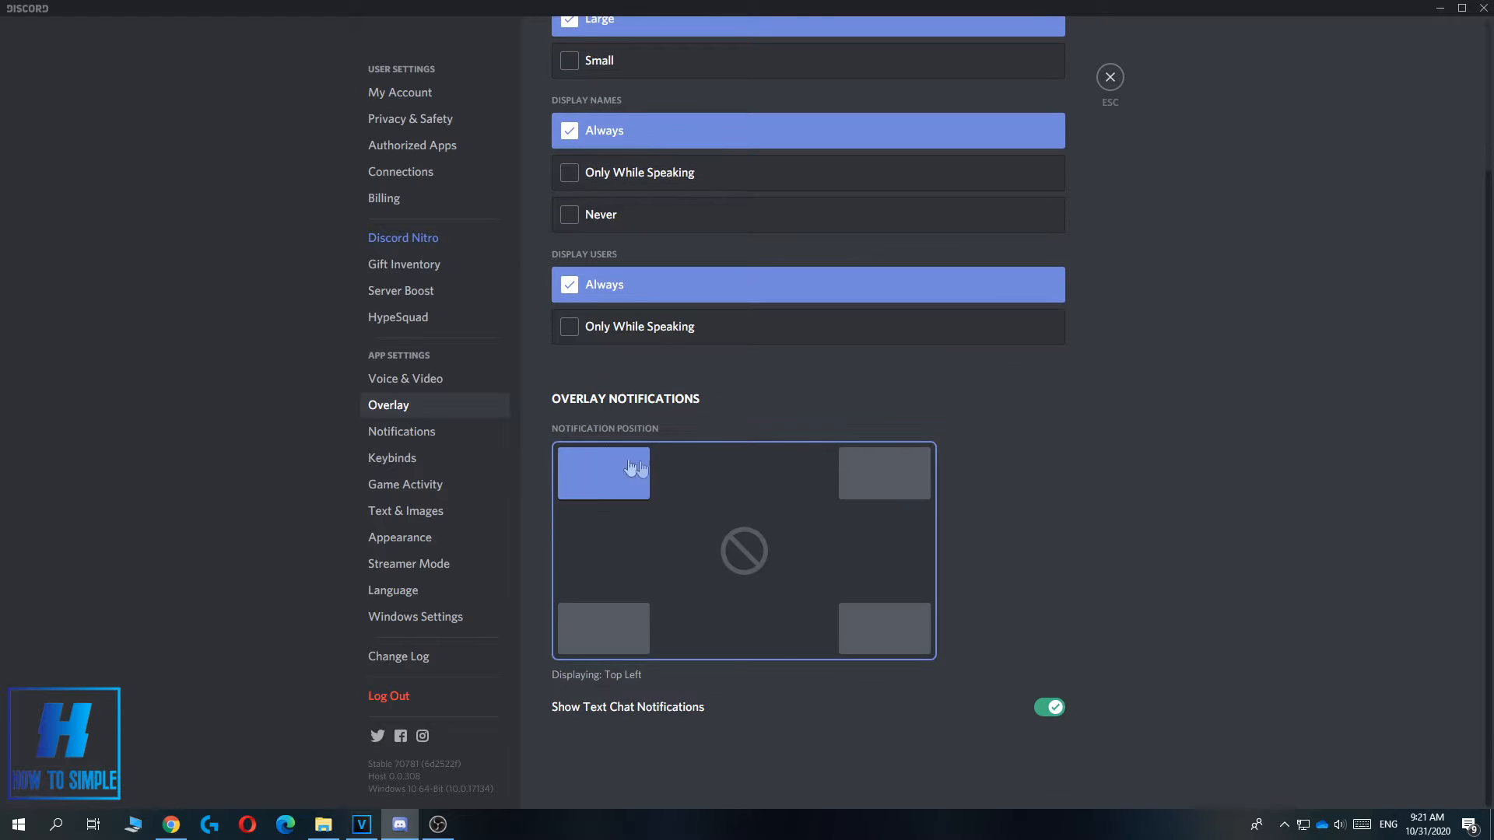
mouse_move(598, 490)
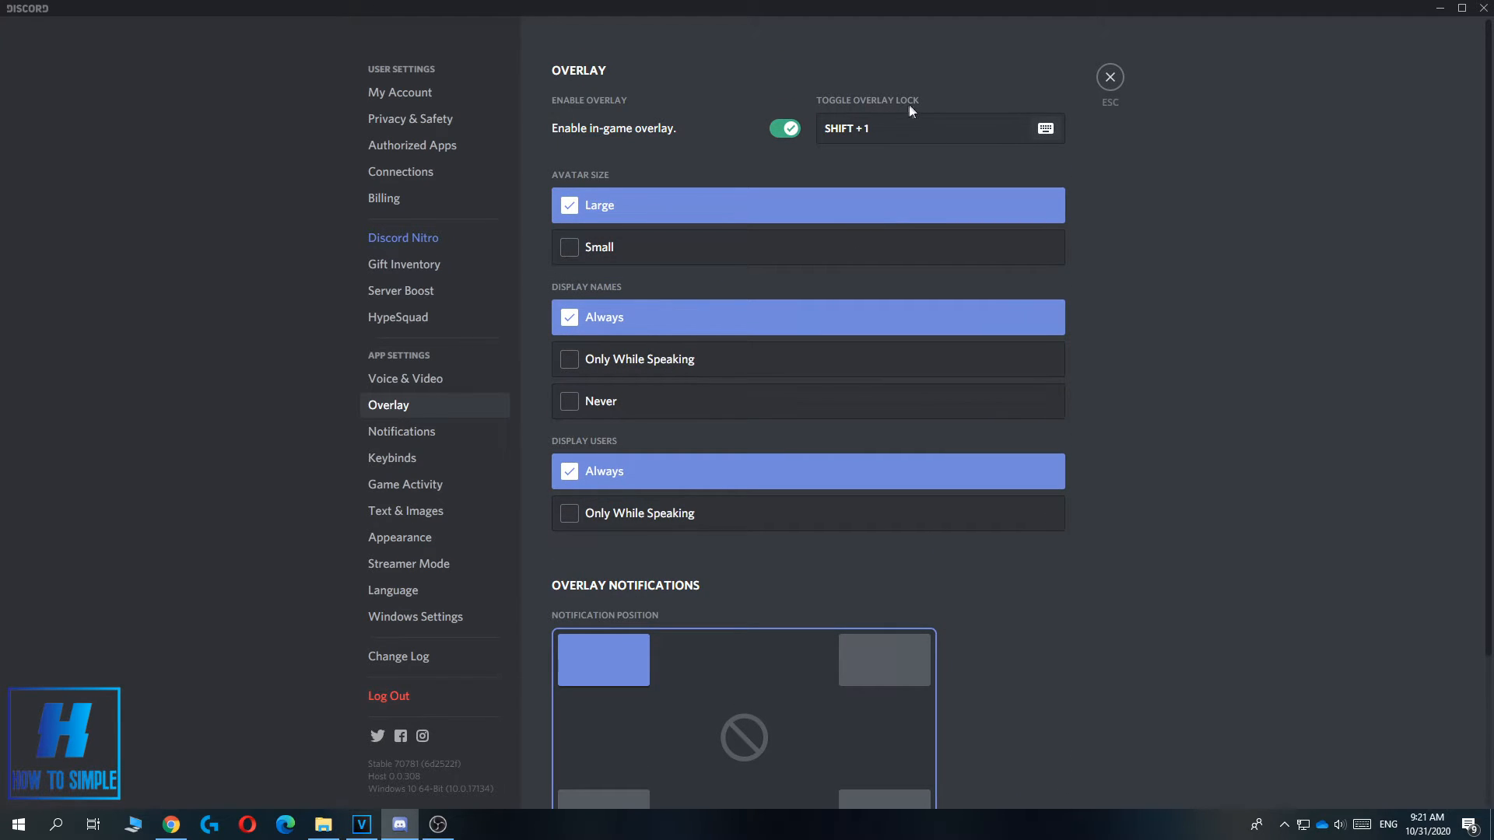
mouse_move(866, 129)
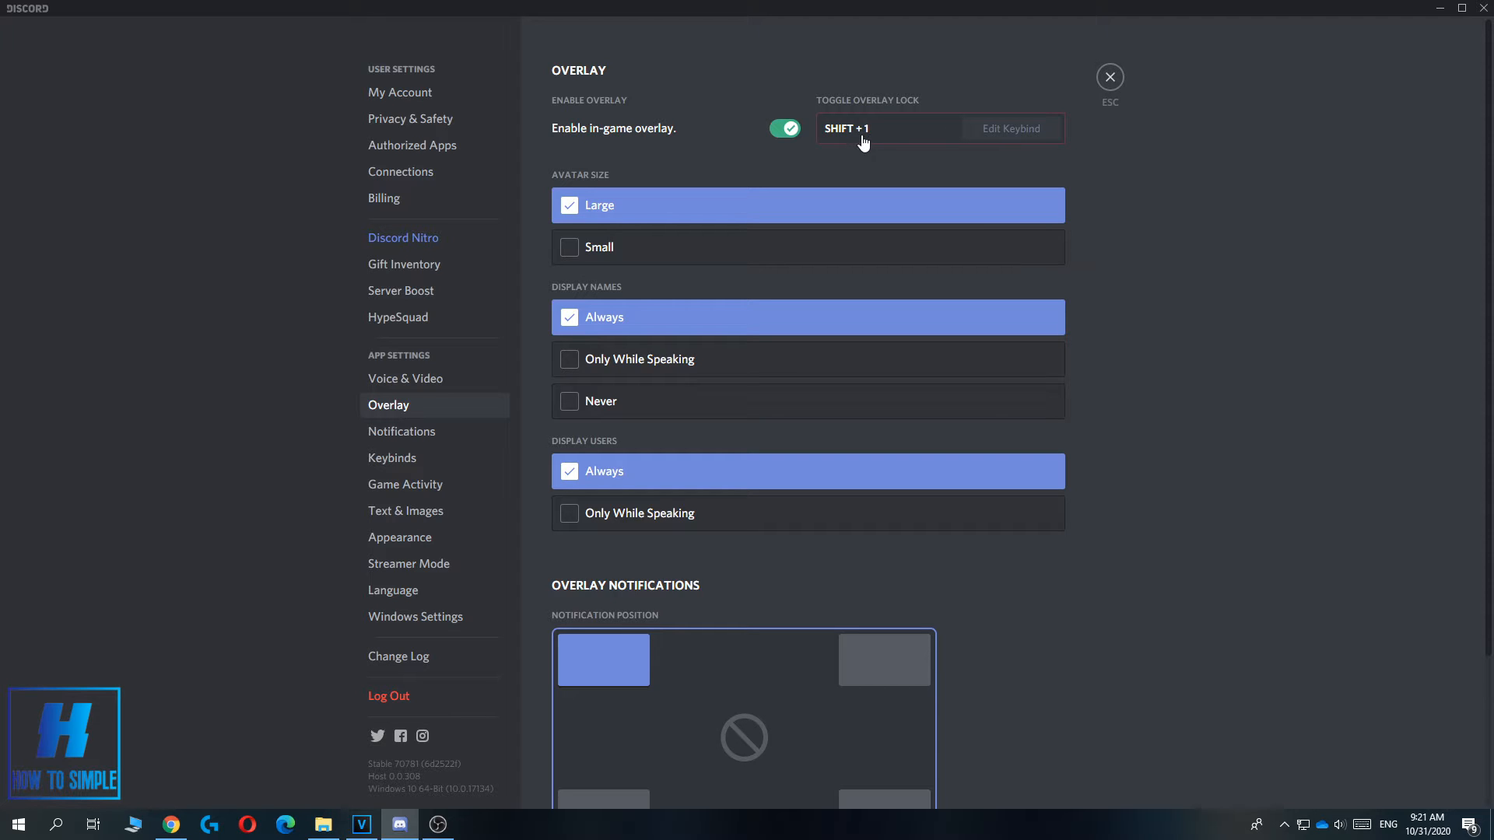
In Game Activity, toggle the overlay on for Minecraft and F1 2018, leaving other games off
click(404, 484)
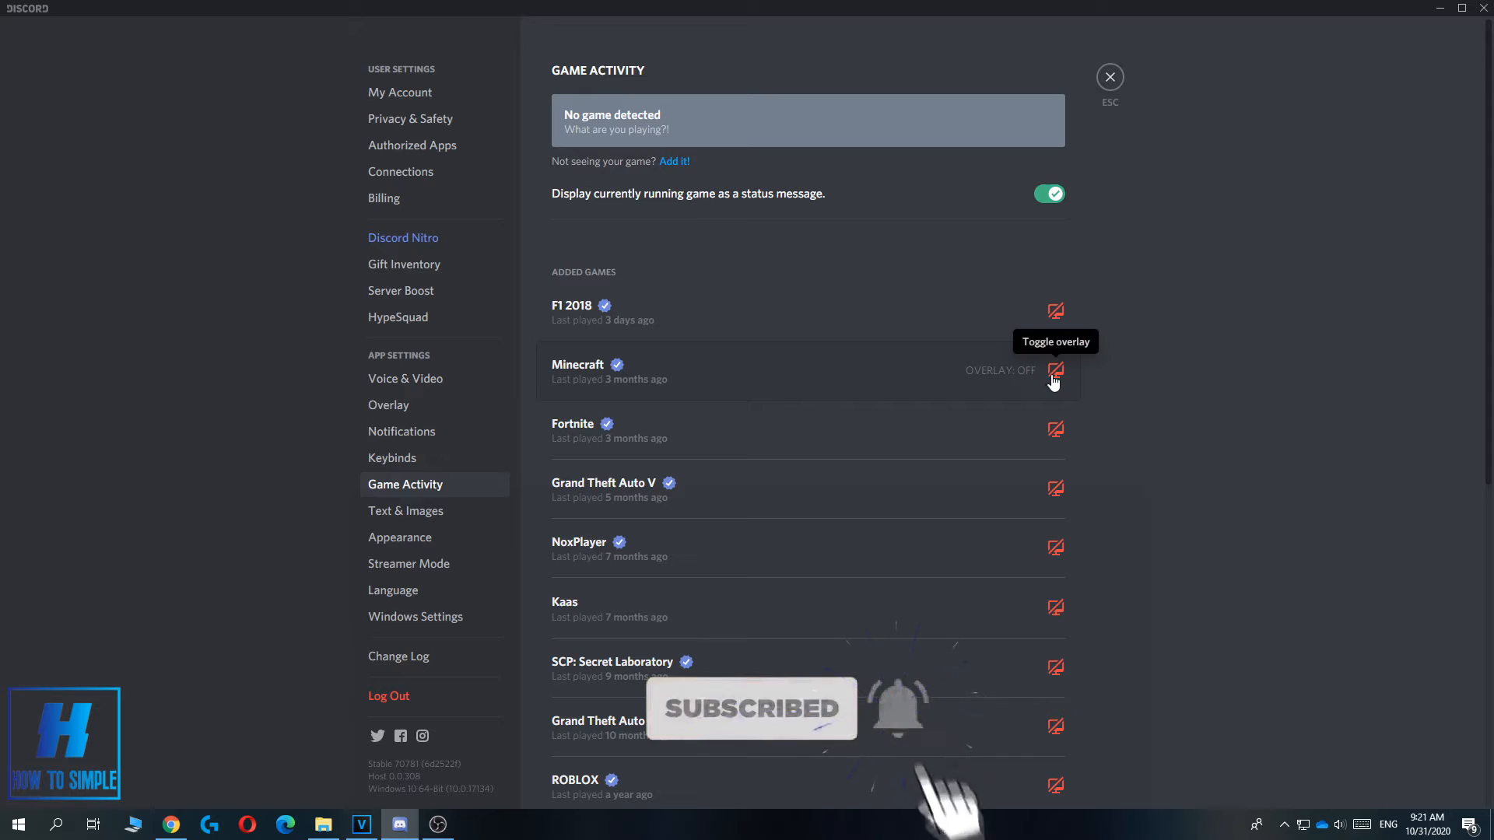
click(1055, 370)
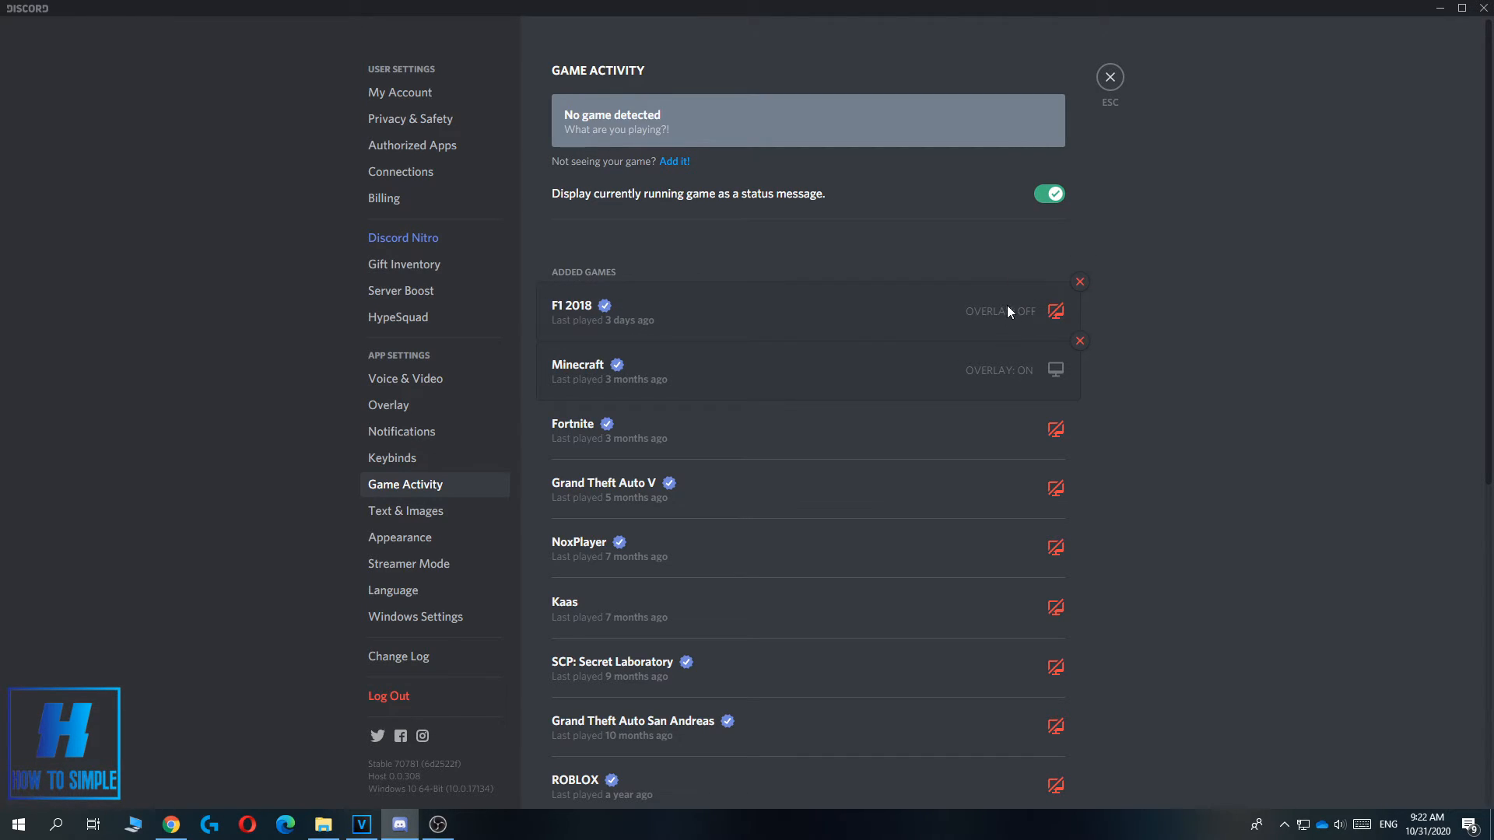
click(1053, 309)
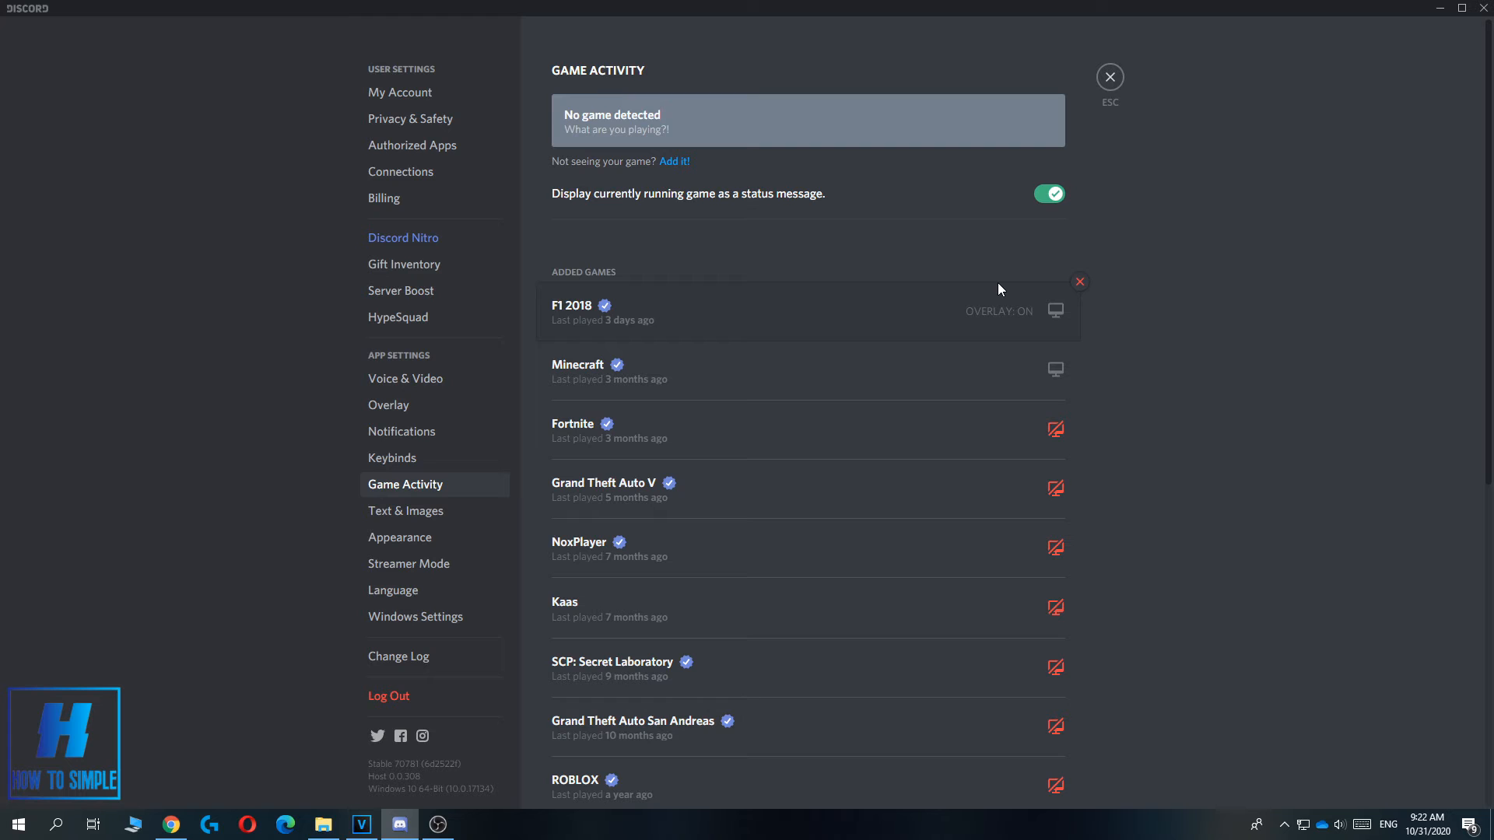
mouse_move(999, 483)
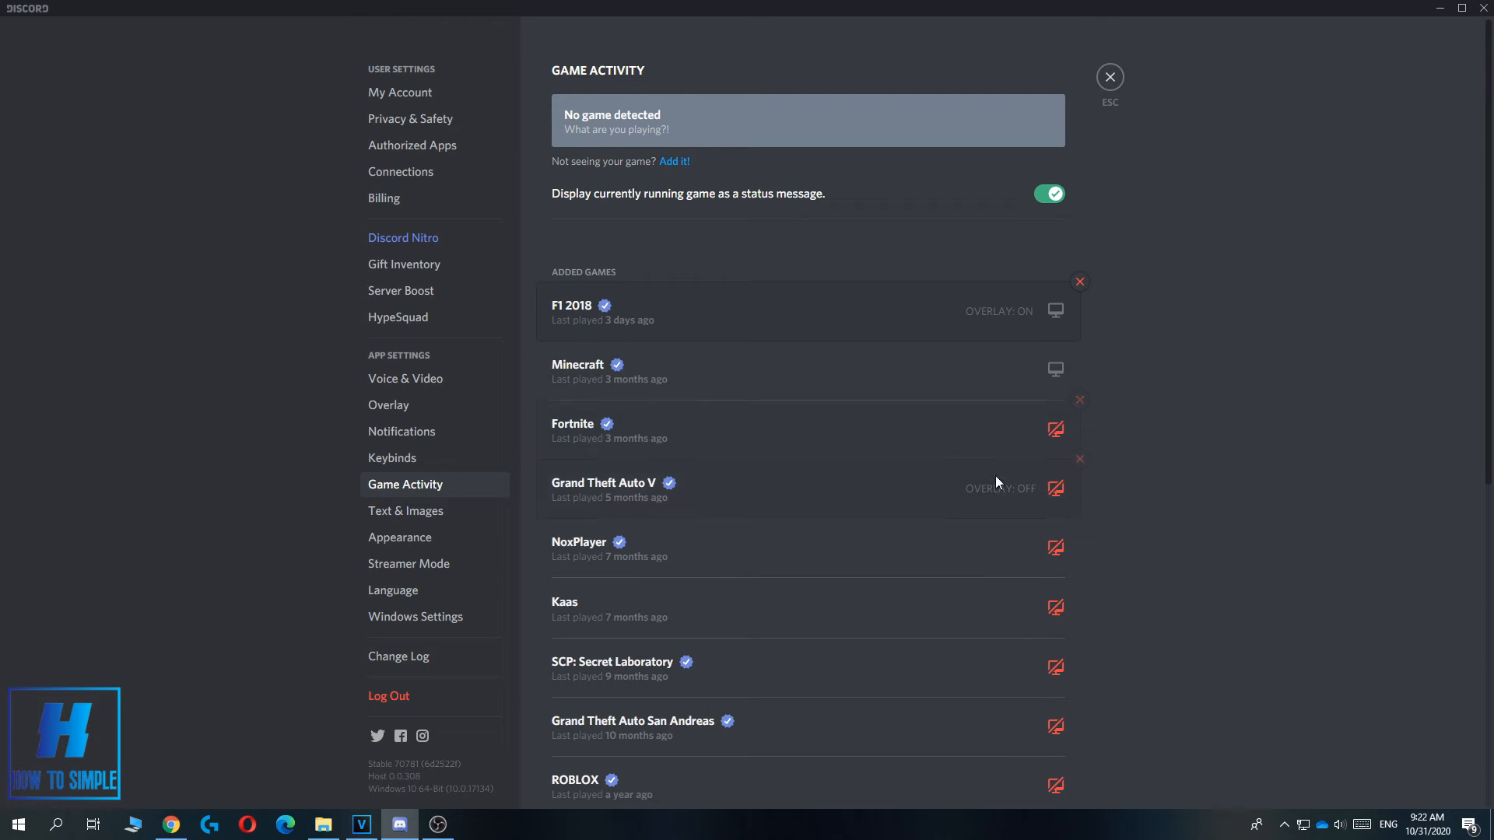